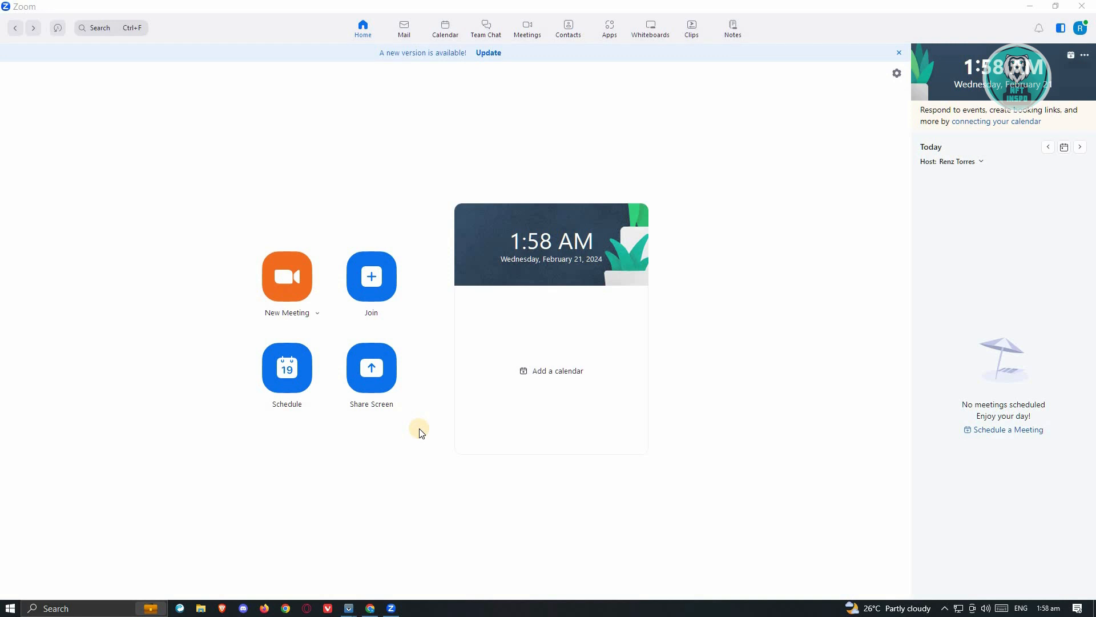
mouse_move(432, 452)
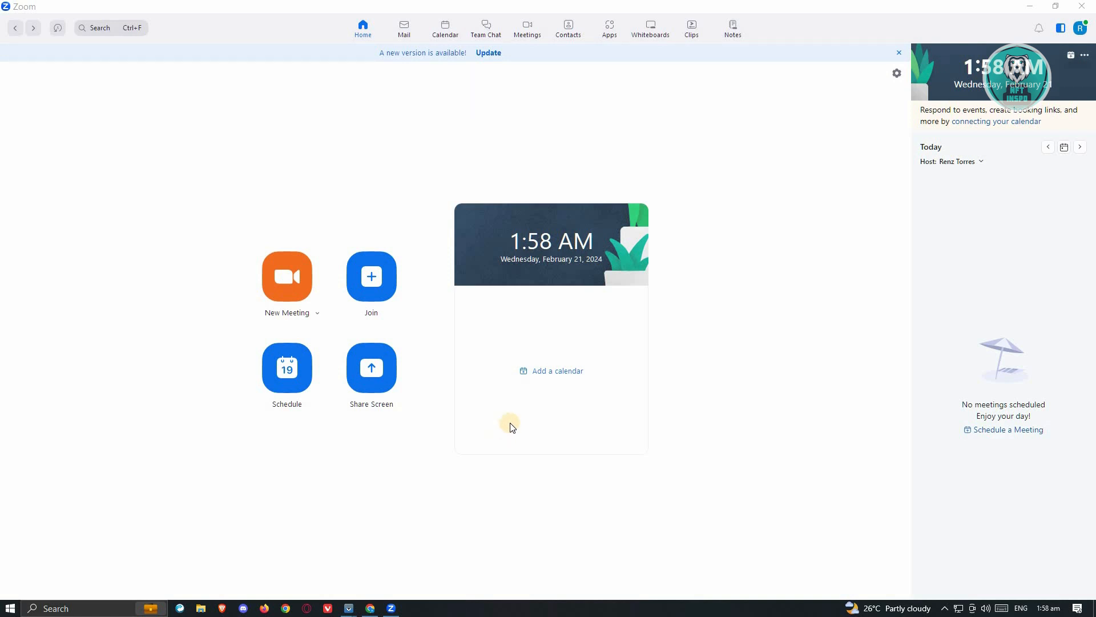
mouse_move(537, 447)
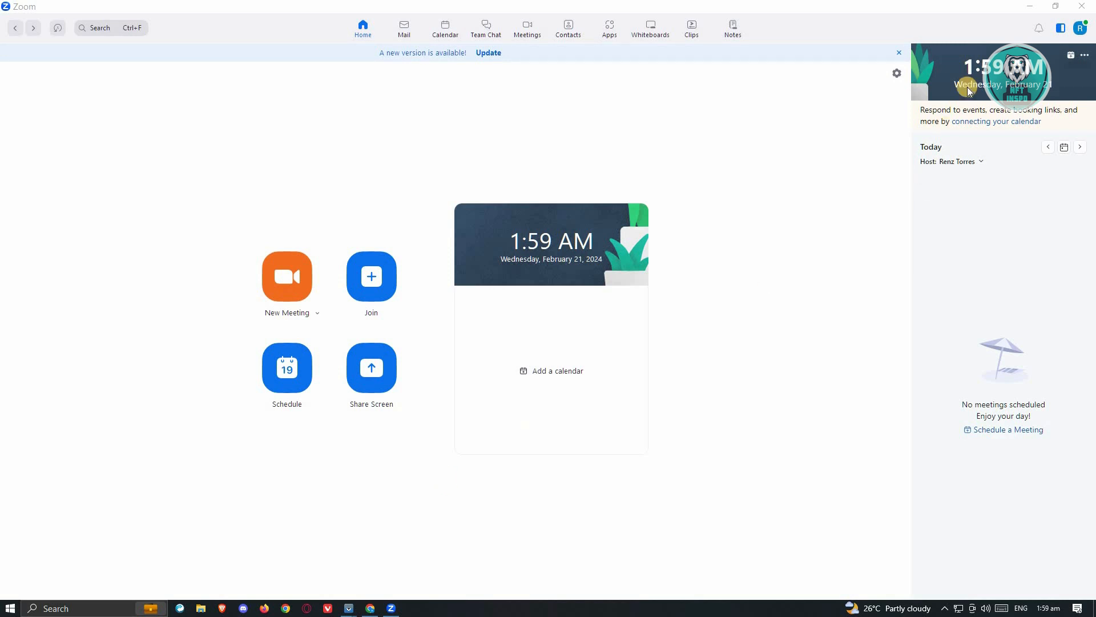
- Open Zoom Settings from the profile menu and switch to the Video section
click(1086, 27)
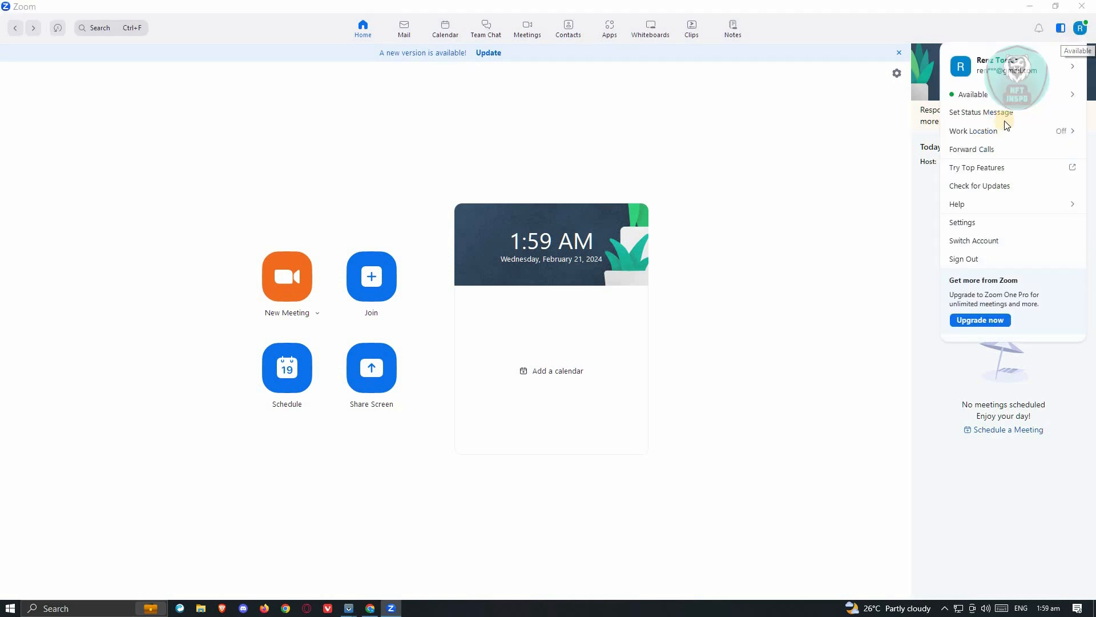
click(961, 223)
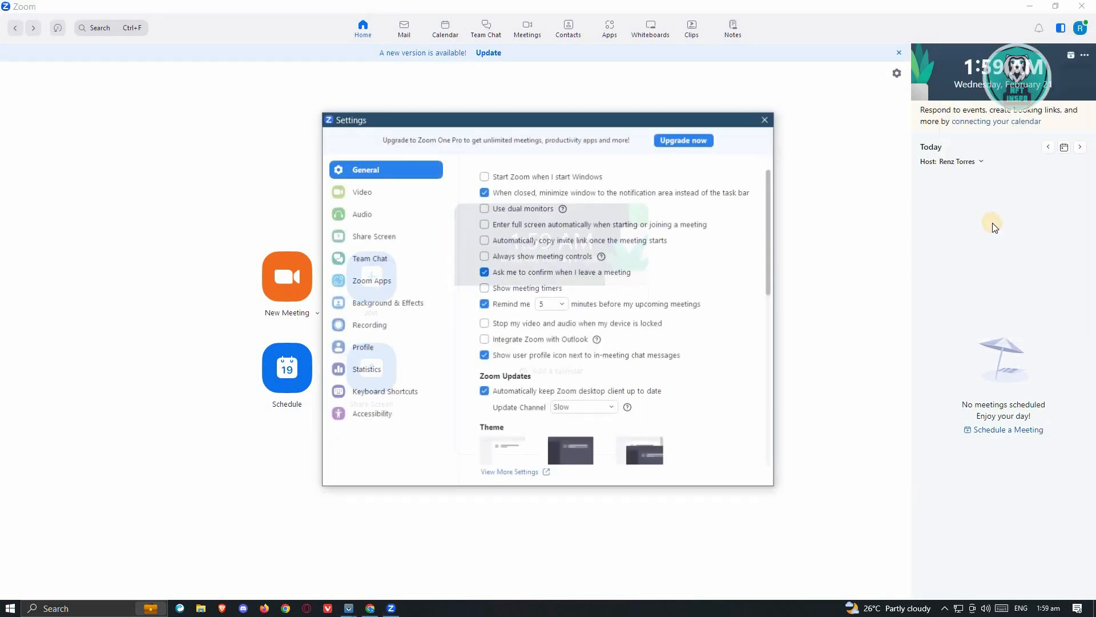
click(362, 191)
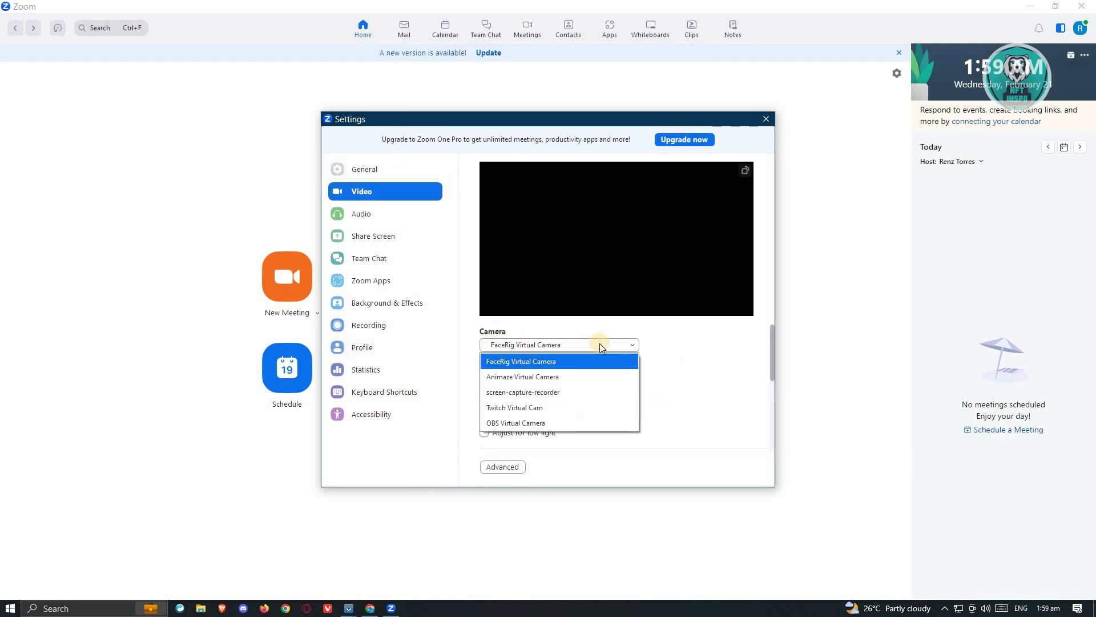
mouse_move(549, 422)
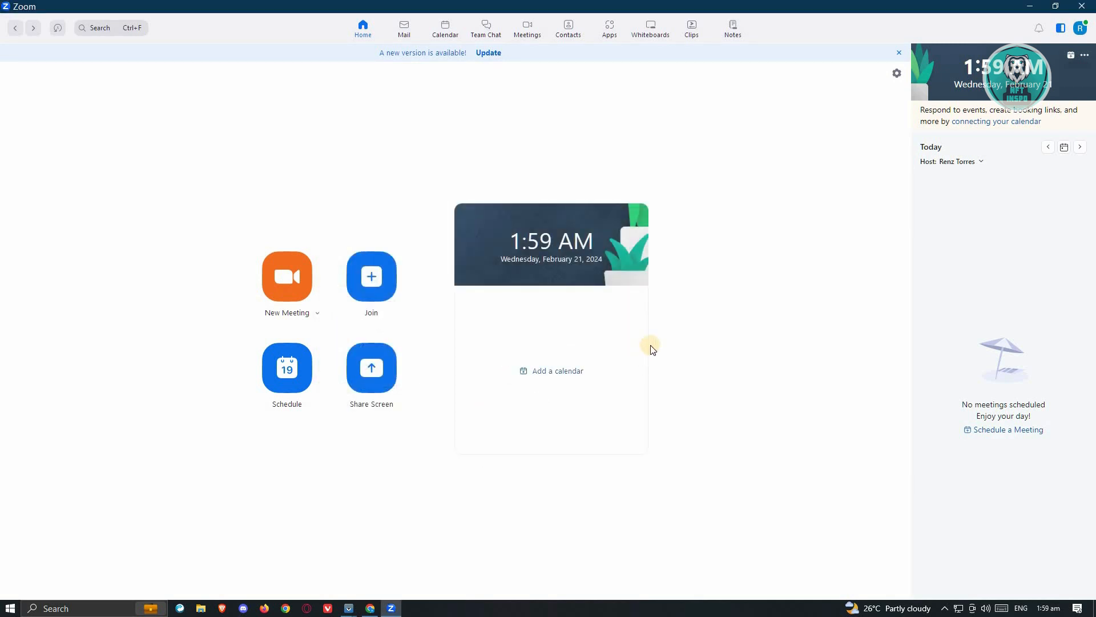
mouse_move(720, 393)
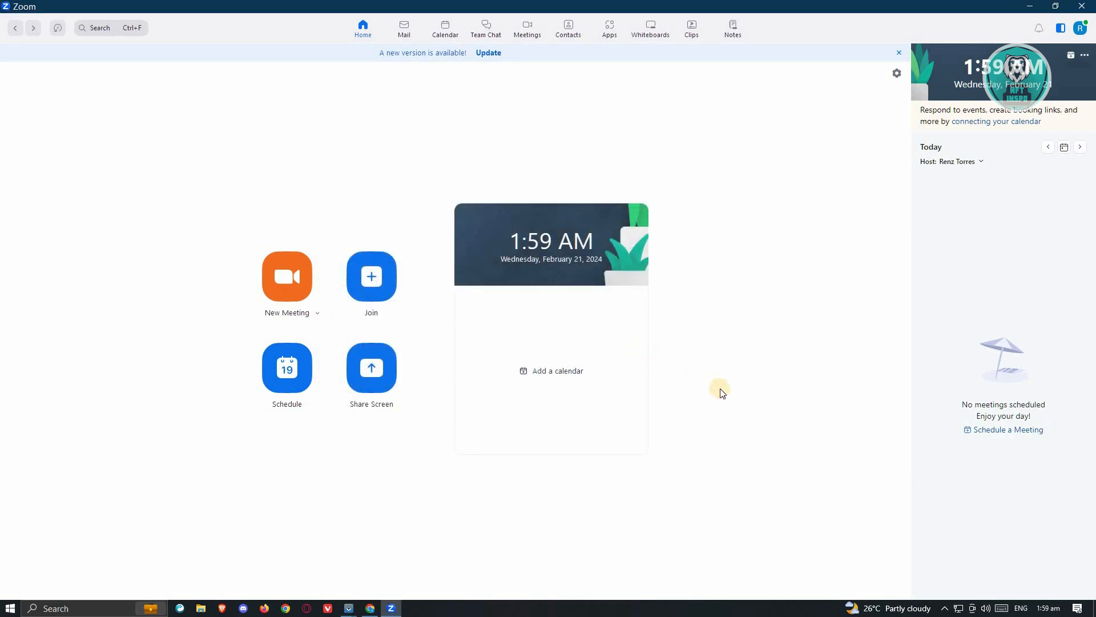